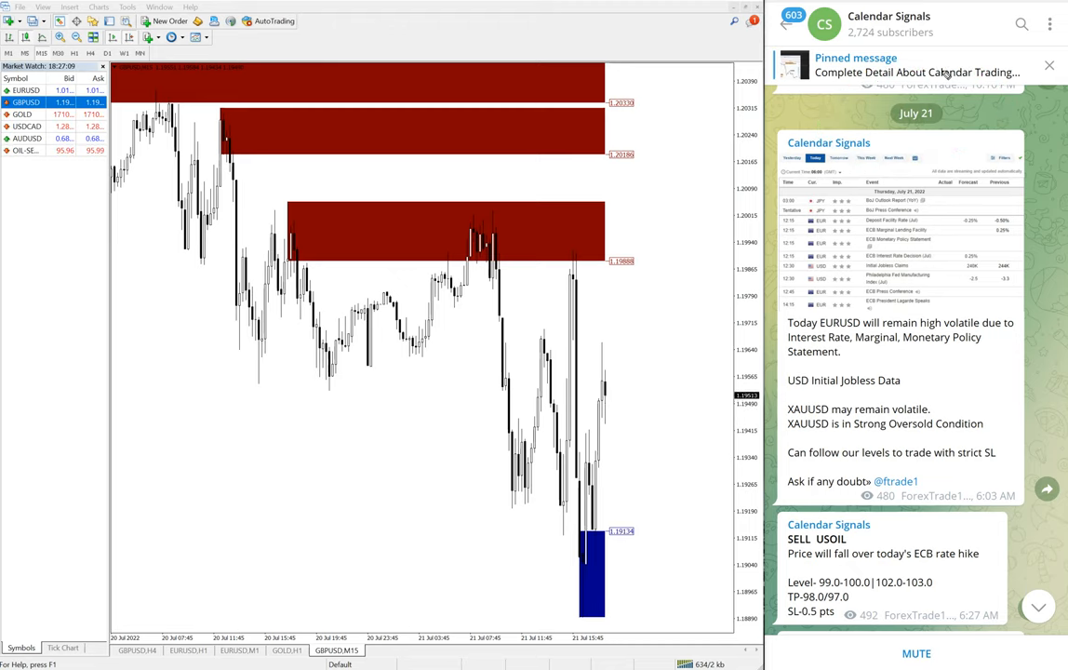
Open the Calendar Signals channel info page and switch its notifications on
{"action": "left_click", "coordinate": [888, 28]}
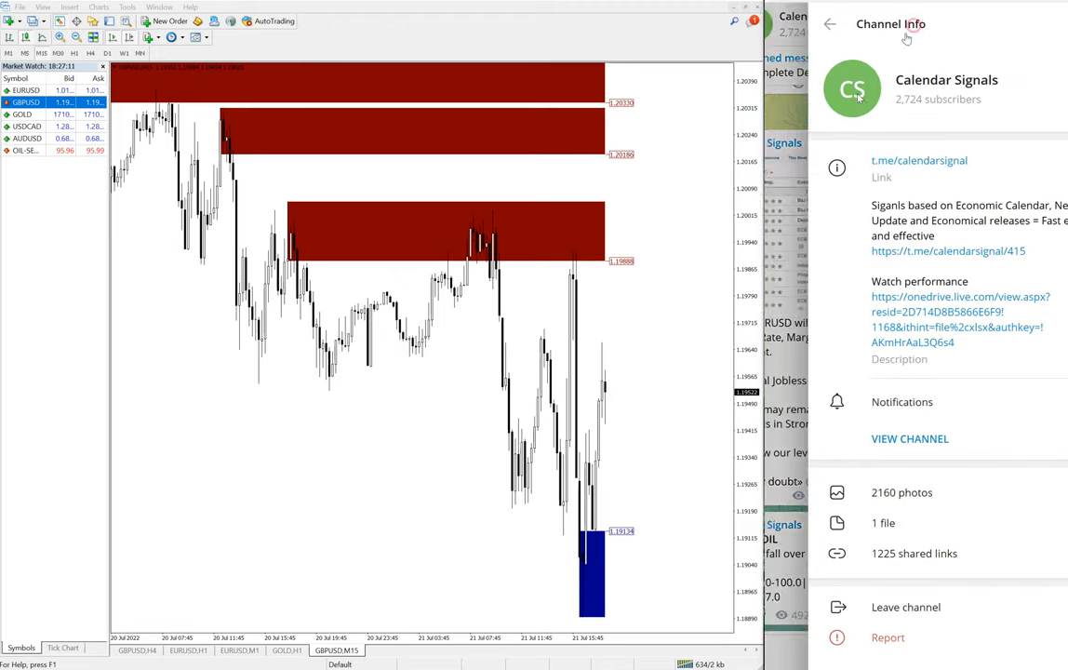
{"action": "left_click", "coordinate": [1040, 401]}
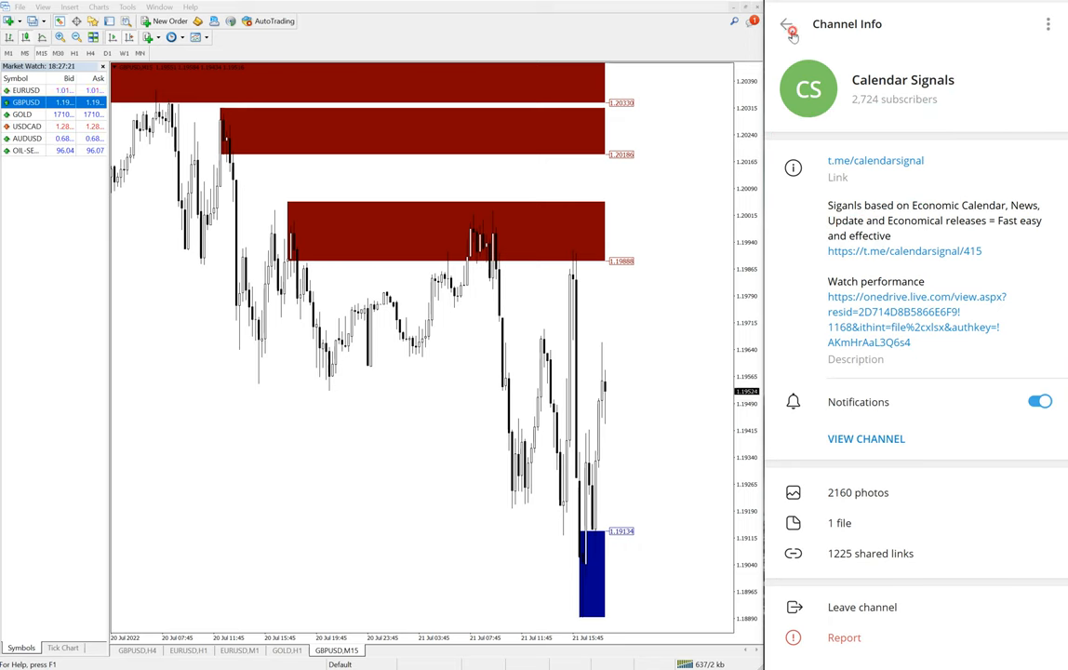
Return from Channel Info to the Calendar Signals posts beside the GBPUSD 15-minute chart
{"action": "left_click", "coordinate": [790, 28]}
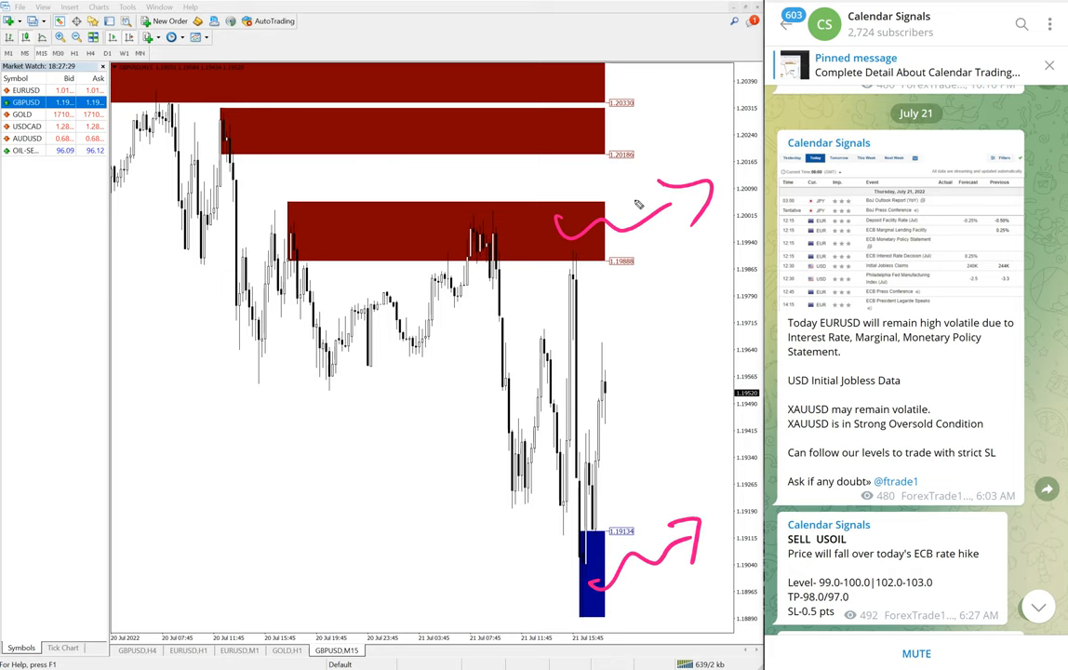
{"action": "mouse_move", "coordinate": [605, 576]}
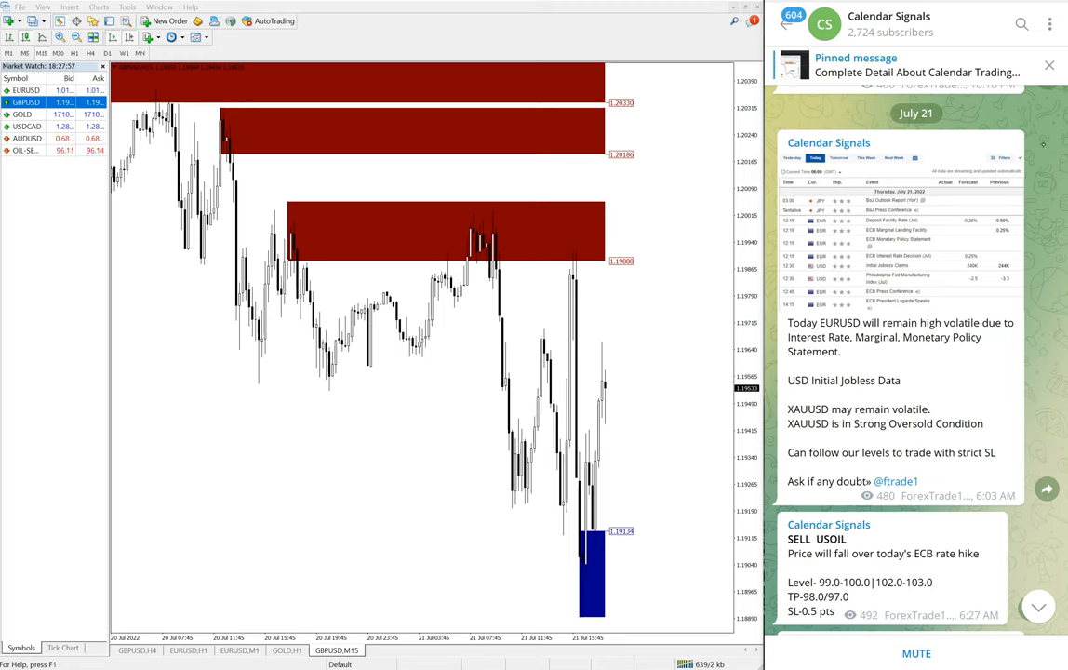
Scroll the feed to the SELL USOIL result post (99.3 to 97.3, 2 points)
{"action": "scroll", "scroll_direction": "down", "scroll_amount": 3}
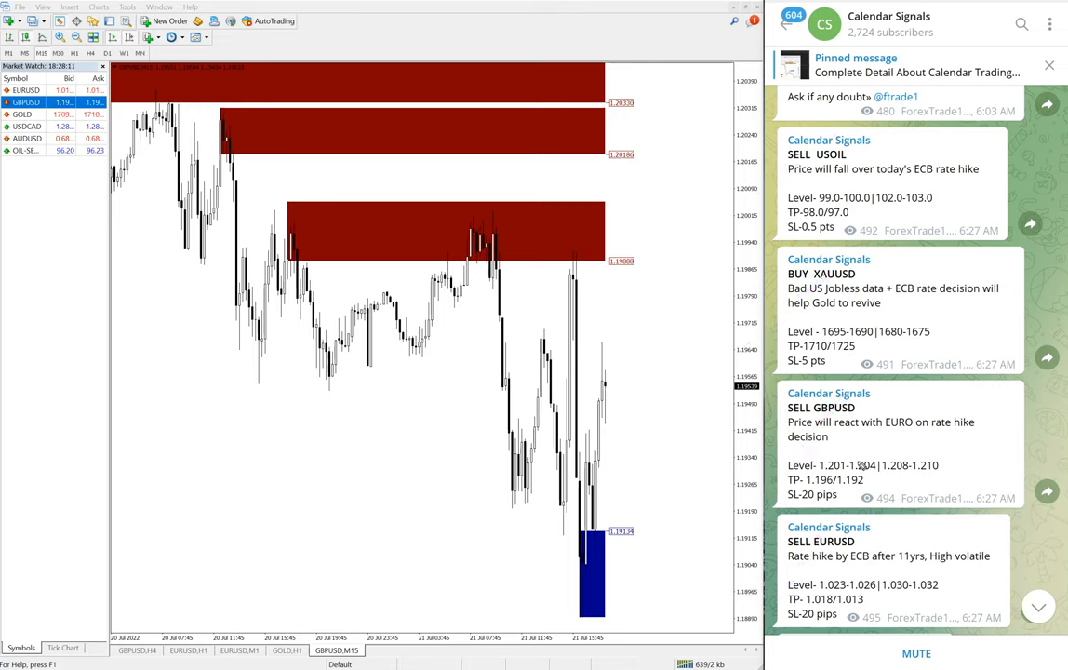
{"action": "left_click_drag", "start_coordinate": [651, 321], "coordinate": [642, 530]}
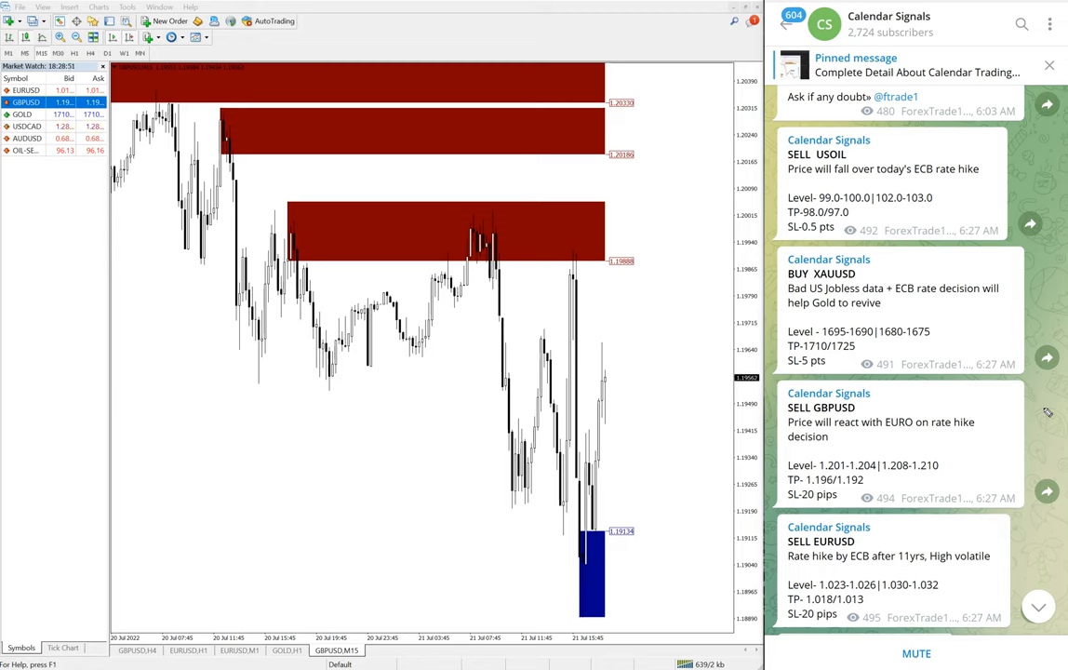
{"action": "mouse_move", "coordinate": [942, 517]}
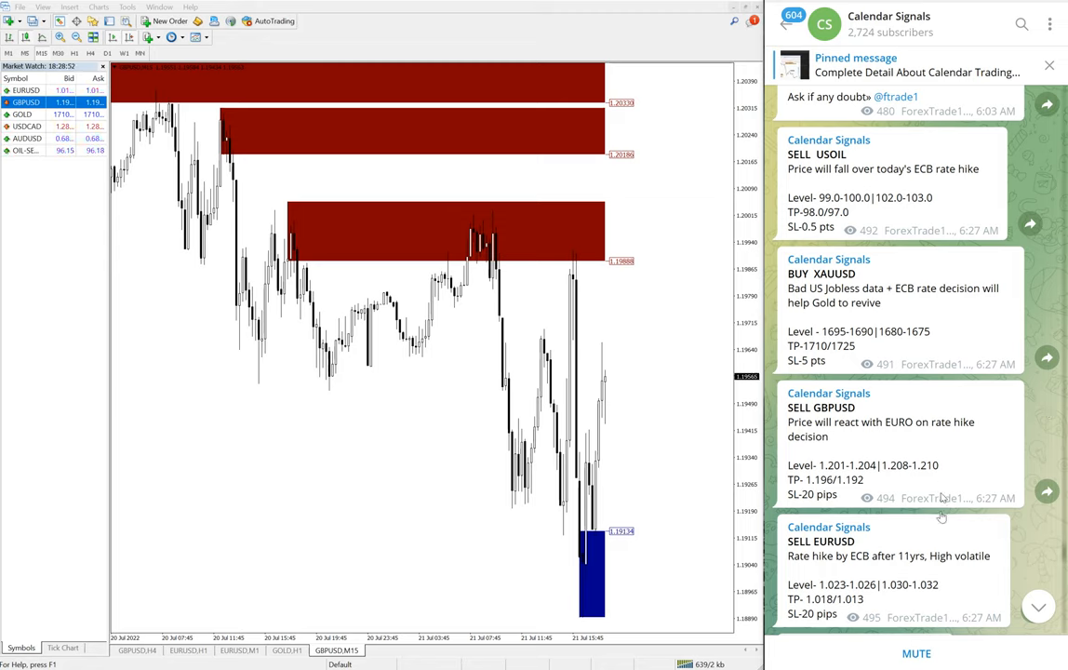
{"action": "scroll", "scroll_direction": "down", "scroll_amount": 3}
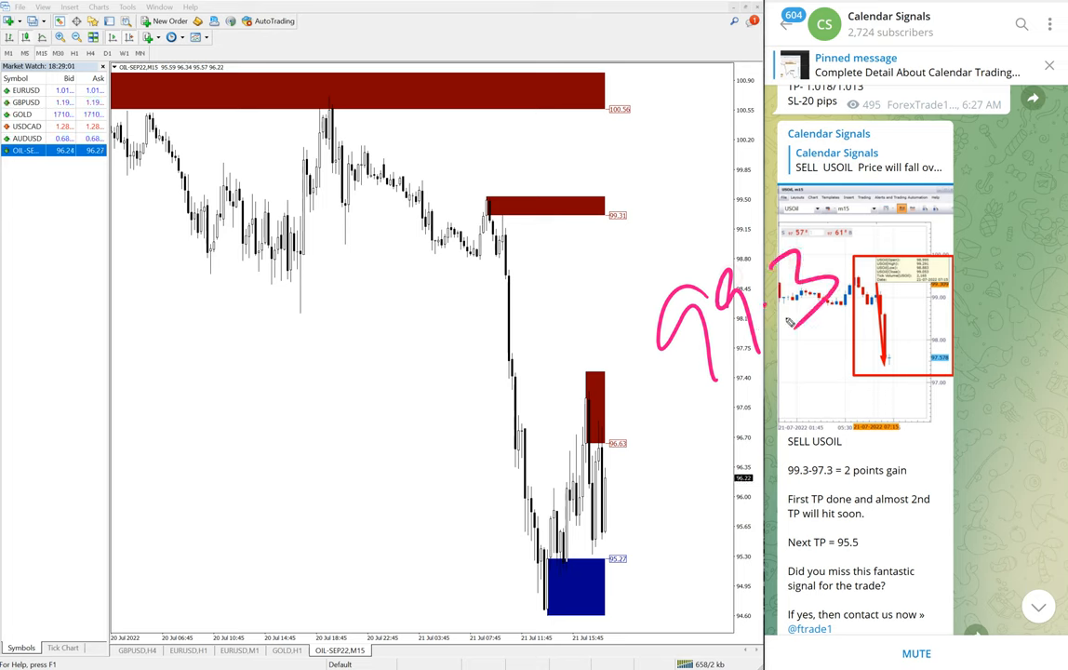
Scroll further down to the SELL EURUSD result post reporting a 50-pip gain
{"action": "scroll", "scroll_direction": "down", "scroll_amount": 3}
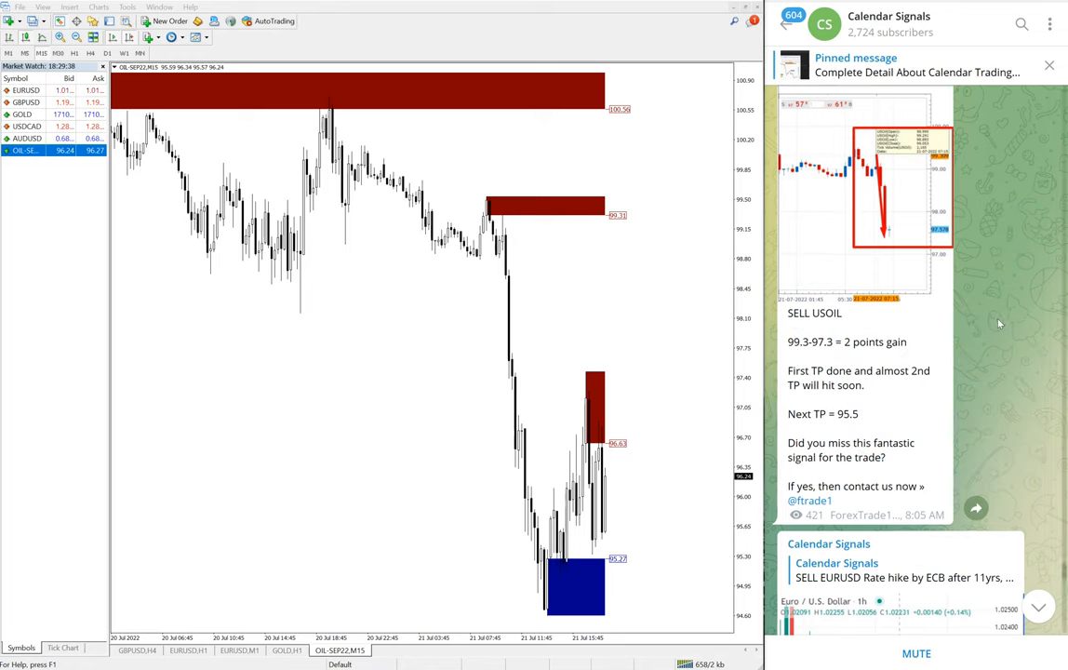
{"action": "scroll", "scroll_direction": "down", "scroll_amount": 3}
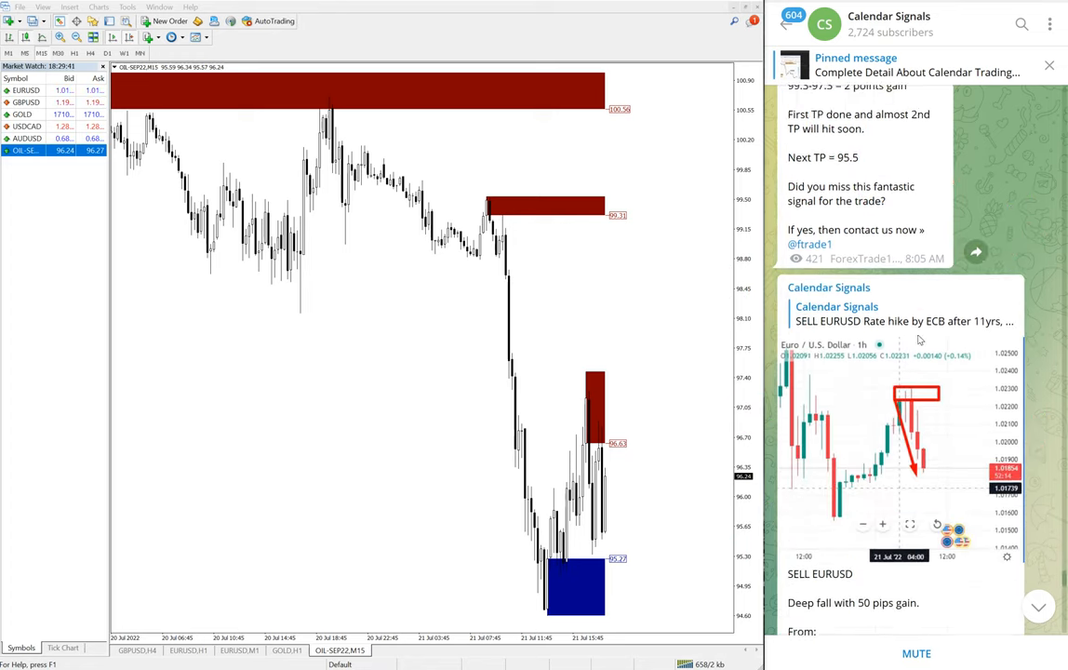
Scroll past the EURUSD result (1.023 to 1.018) to the SELL GBPUSD 70-pip post
{"action": "scroll", "scroll_direction": "down", "scroll_amount": 3}
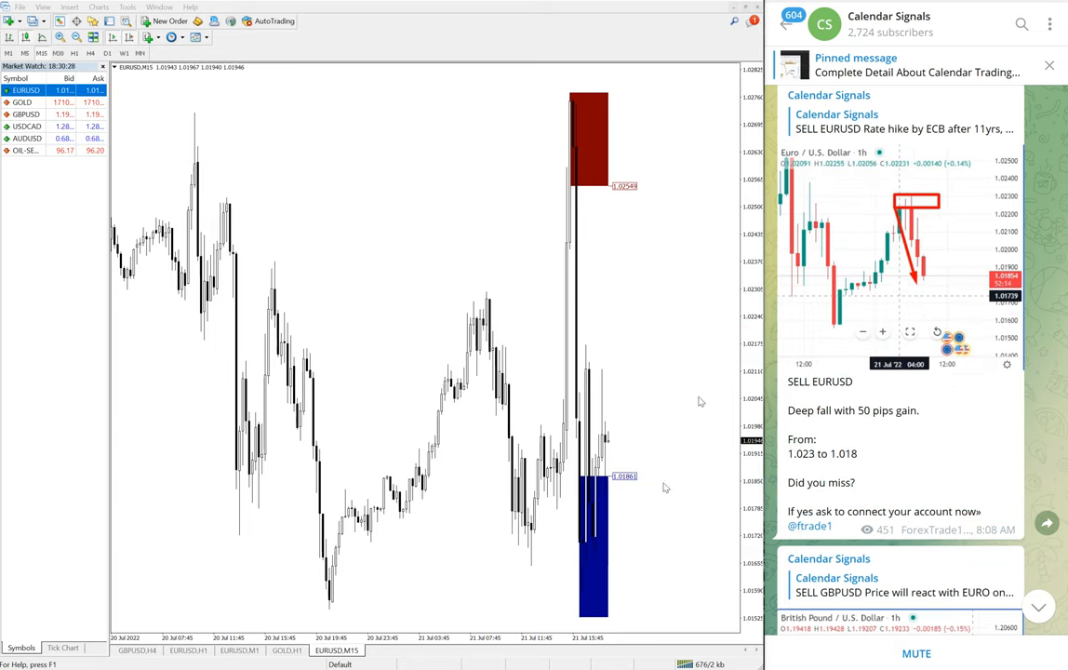
{"action": "scroll", "scroll_direction": "down", "scroll_amount": 3}
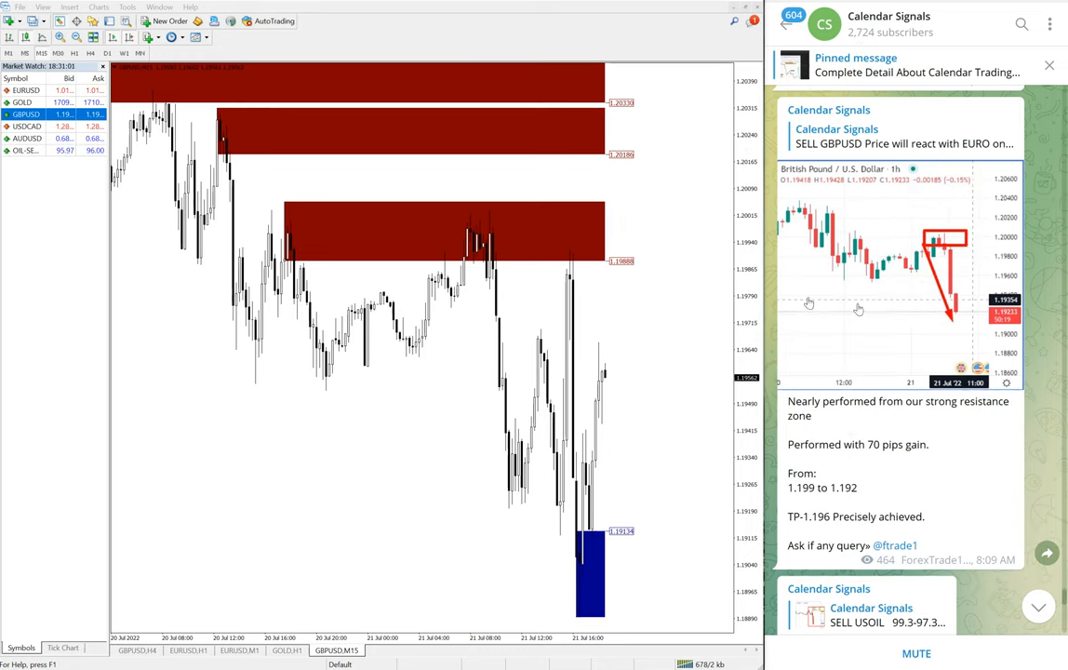
Scroll through the GBPUSD and USOIL update posts to the BUY XAUUSD 13-point result
{"action": "scroll", "scroll_direction": "down", "scroll_amount": 3}
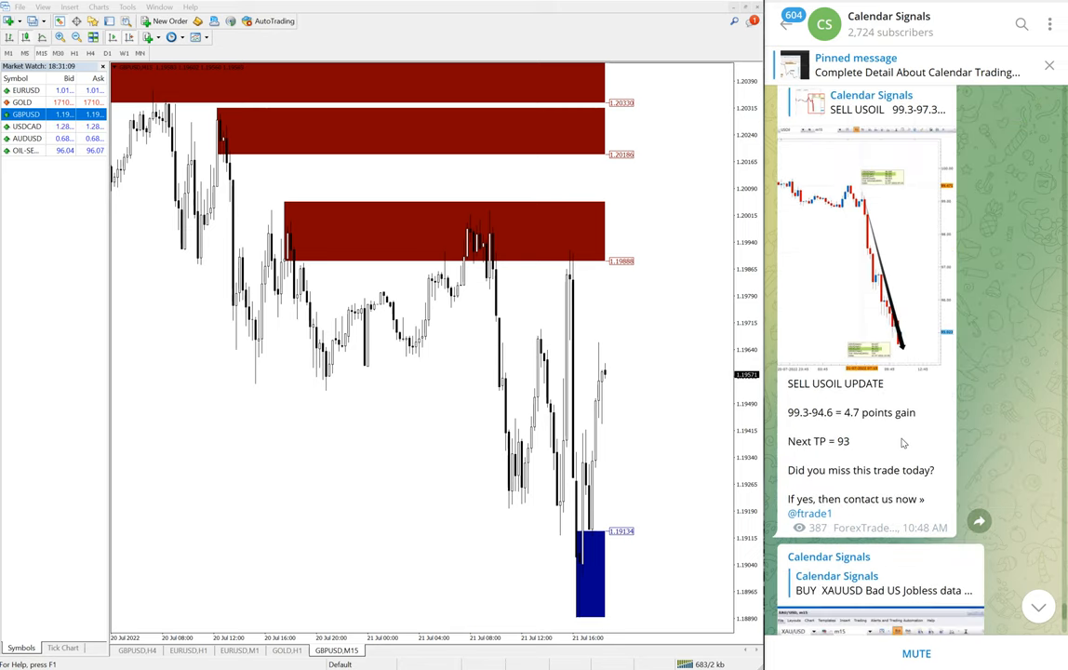
{"action": "scroll", "scroll_direction": "down", "scroll_amount": 3}
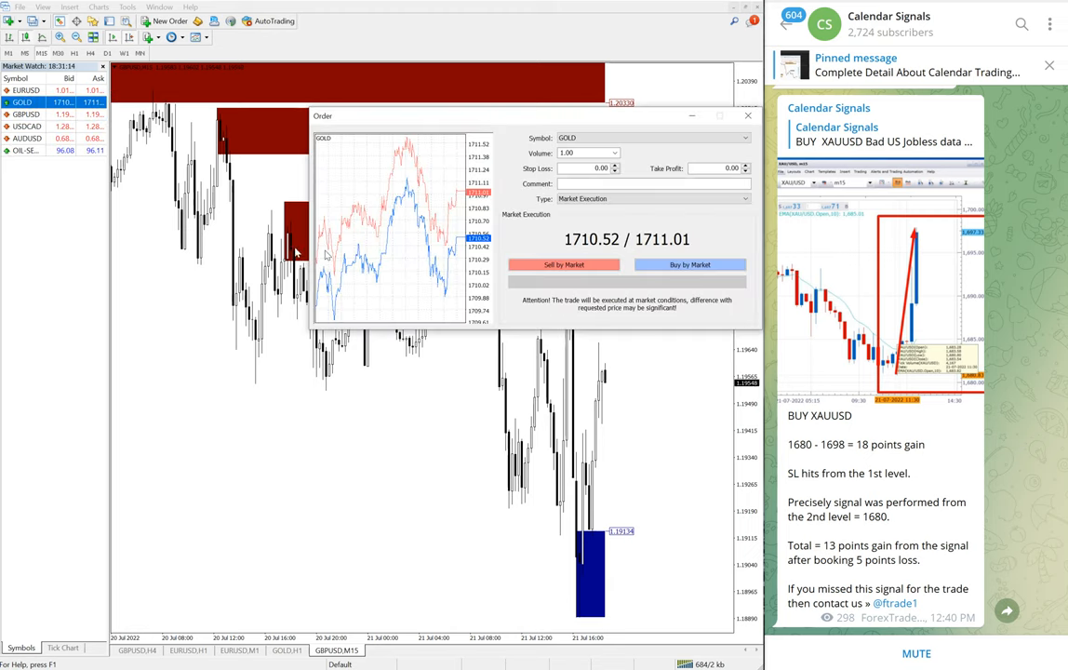
Close the accidental GOLD order window and view the GOLD chart's 1683–1716 zones
{"action": "left_click", "coordinate": [747, 115]}
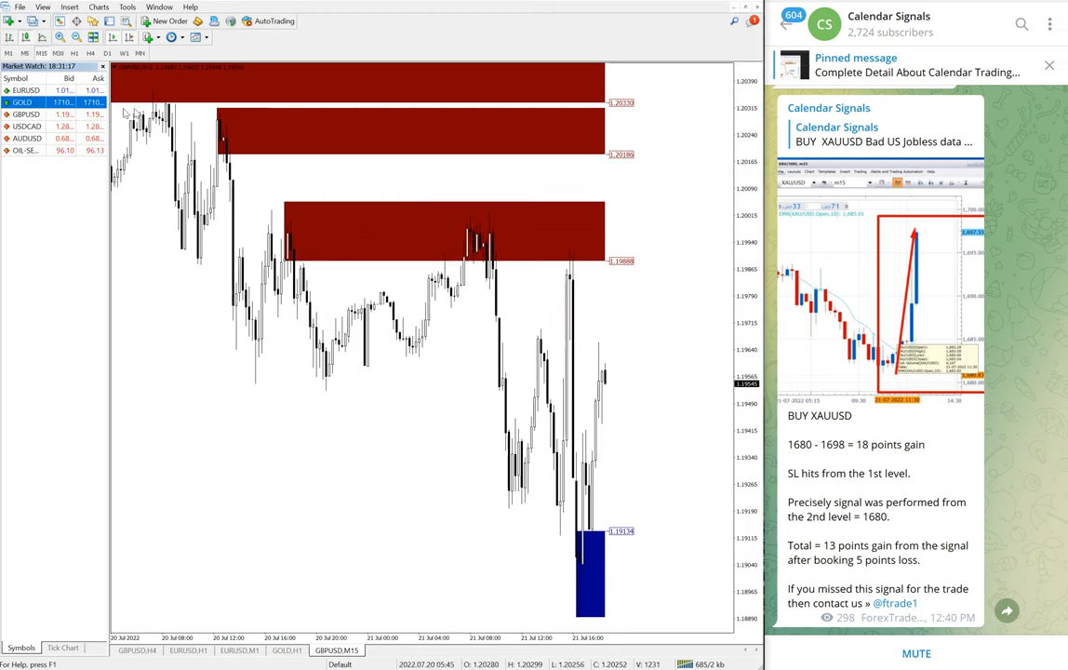
{"action": "left_click", "coordinate": [163, 20]}
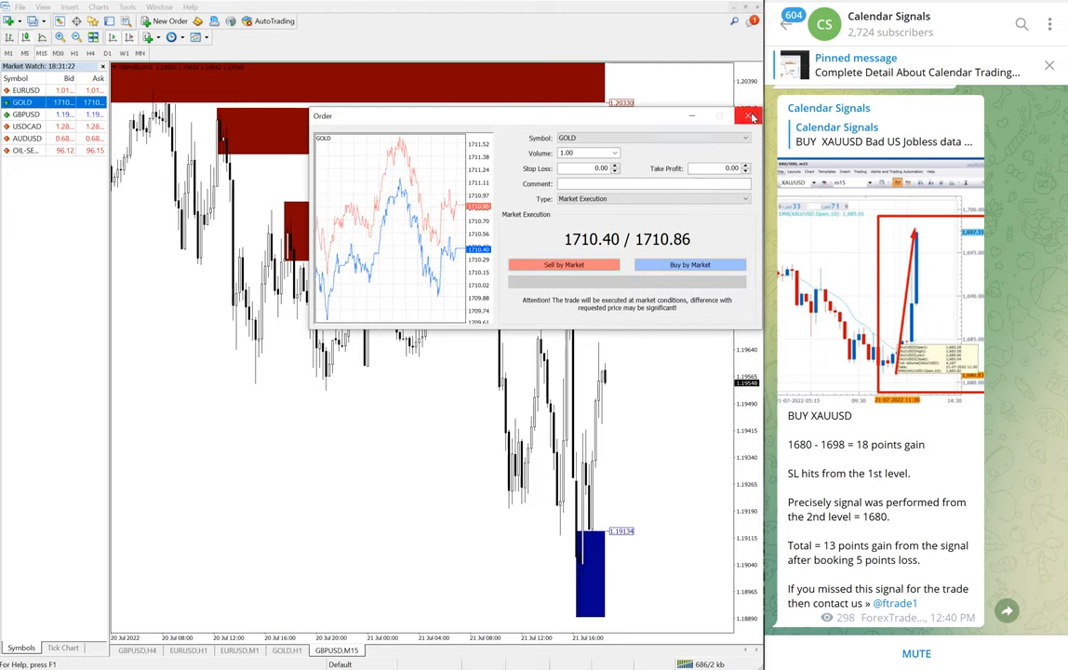
{"action": "left_click", "coordinate": [751, 116]}
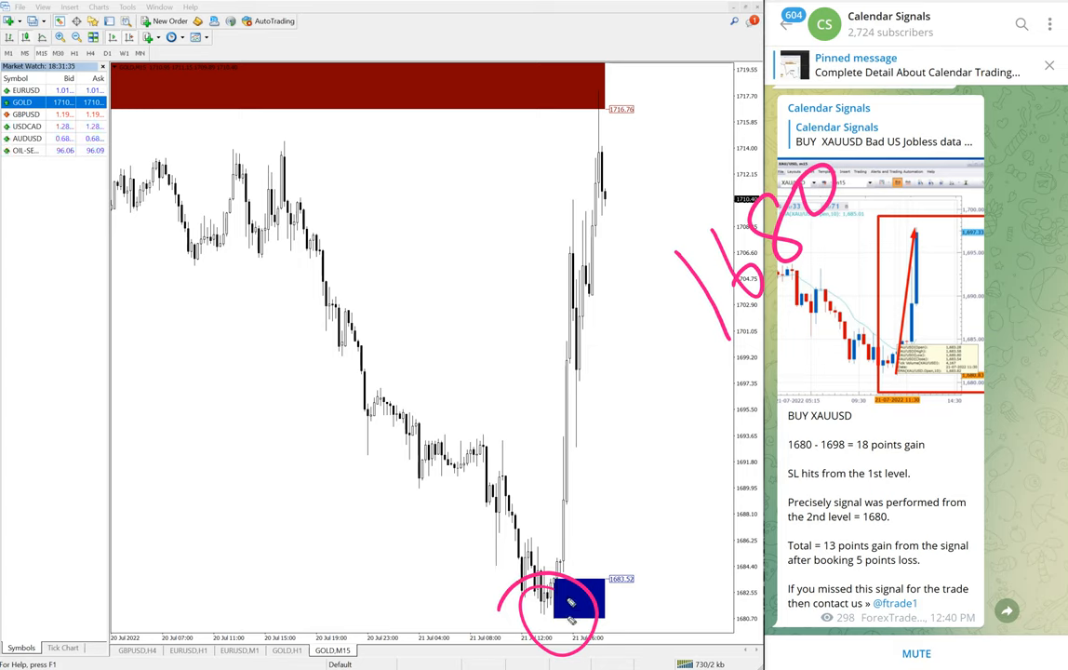
{"action": "left_click_drag", "start_coordinate": [558, 618], "coordinate": [558, 93]}
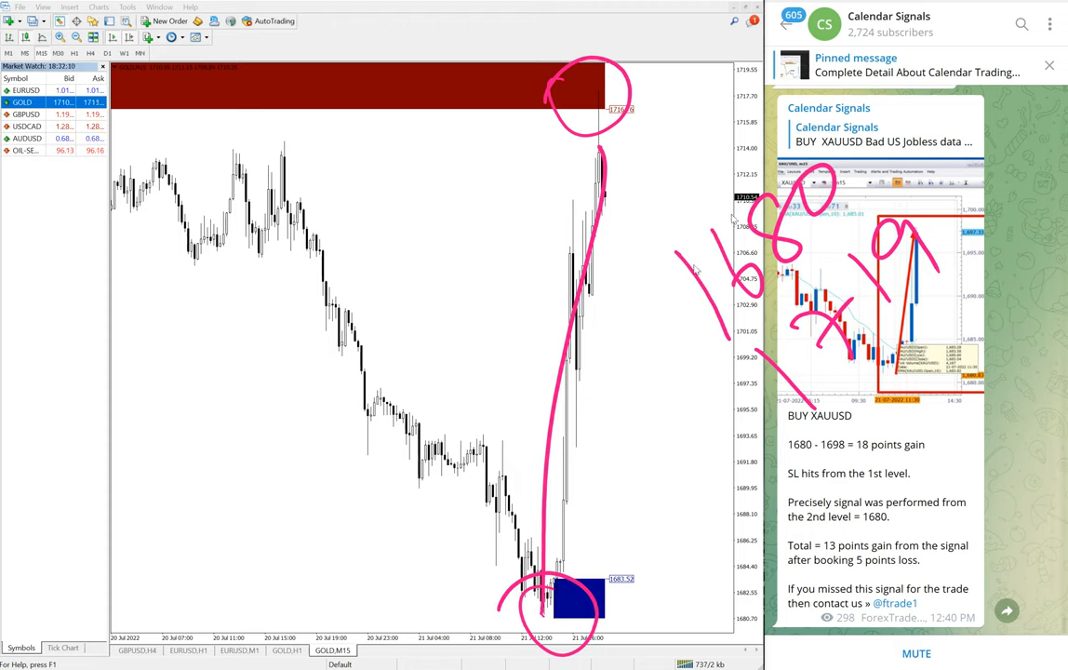
{"action": "mouse_move", "coordinate": [648, 320]}
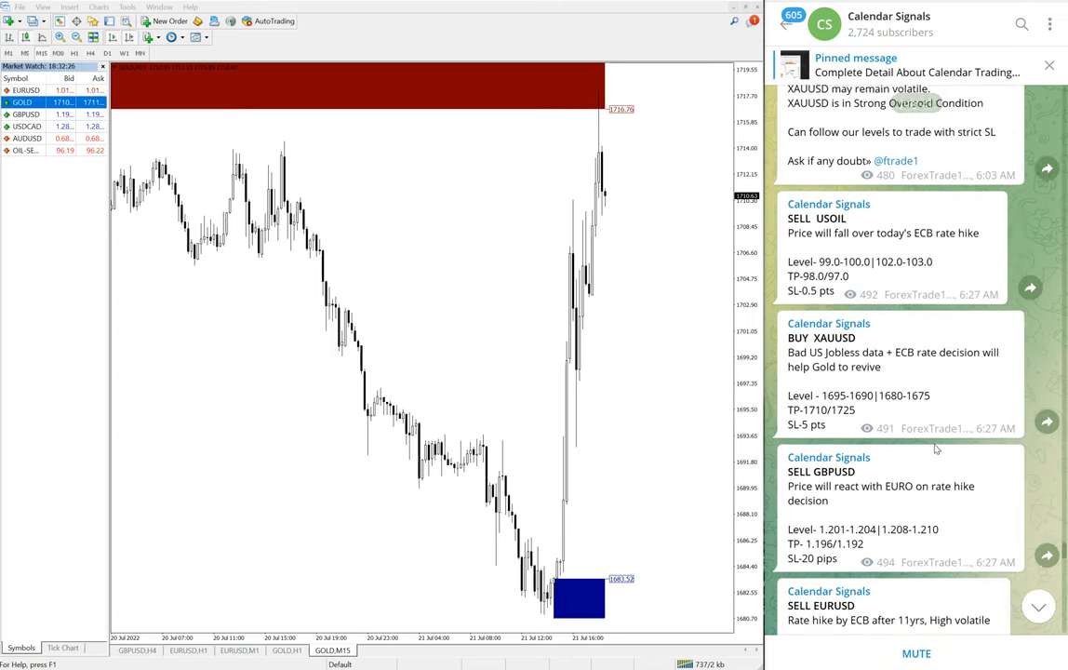
Scroll back to the July 21 outlook and original SELL USOIL and BUY XAUUSD signals
{"action": "scroll", "scroll_direction": "down", "scroll_amount": 3}
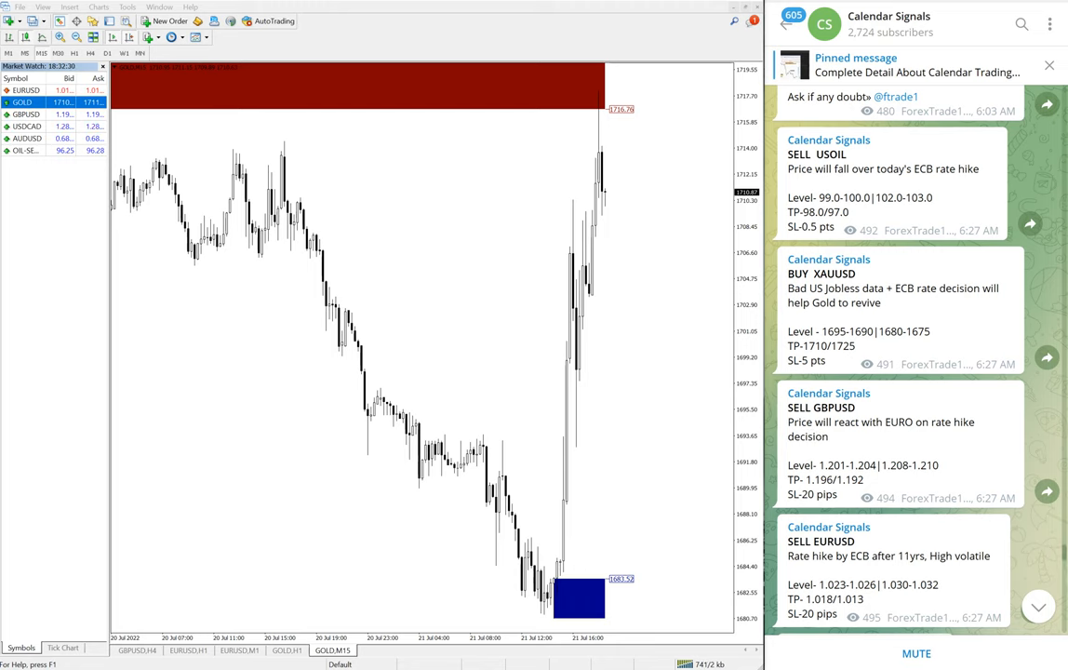
{"action": "scroll", "scroll_direction": "down", "scroll_amount": 3}
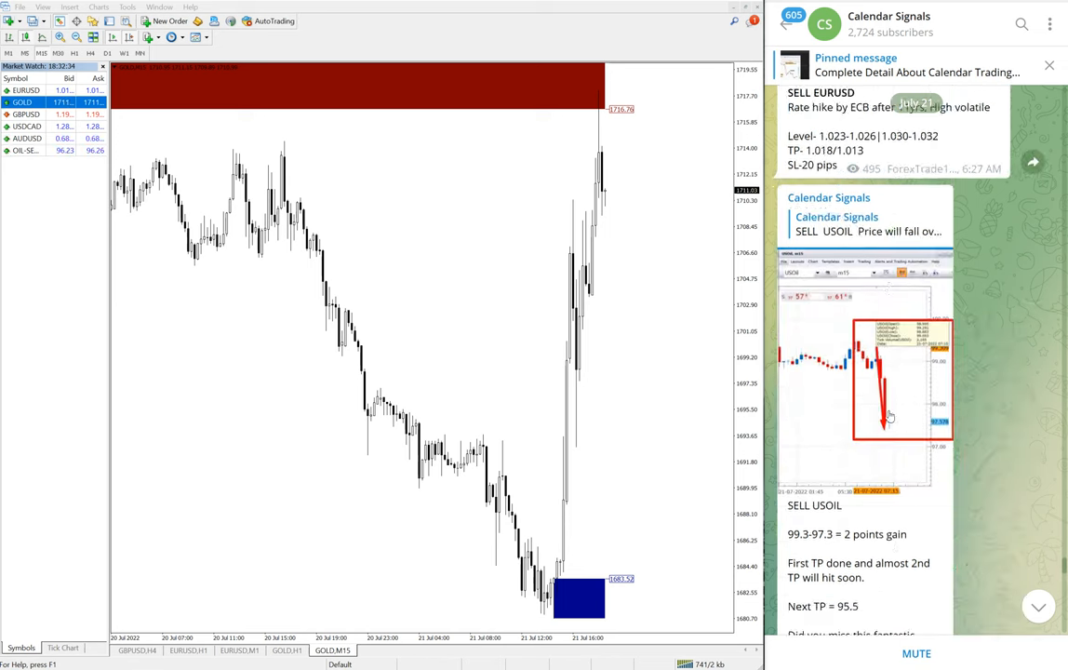
{"action": "scroll", "scroll_direction": "down", "scroll_amount": 3}
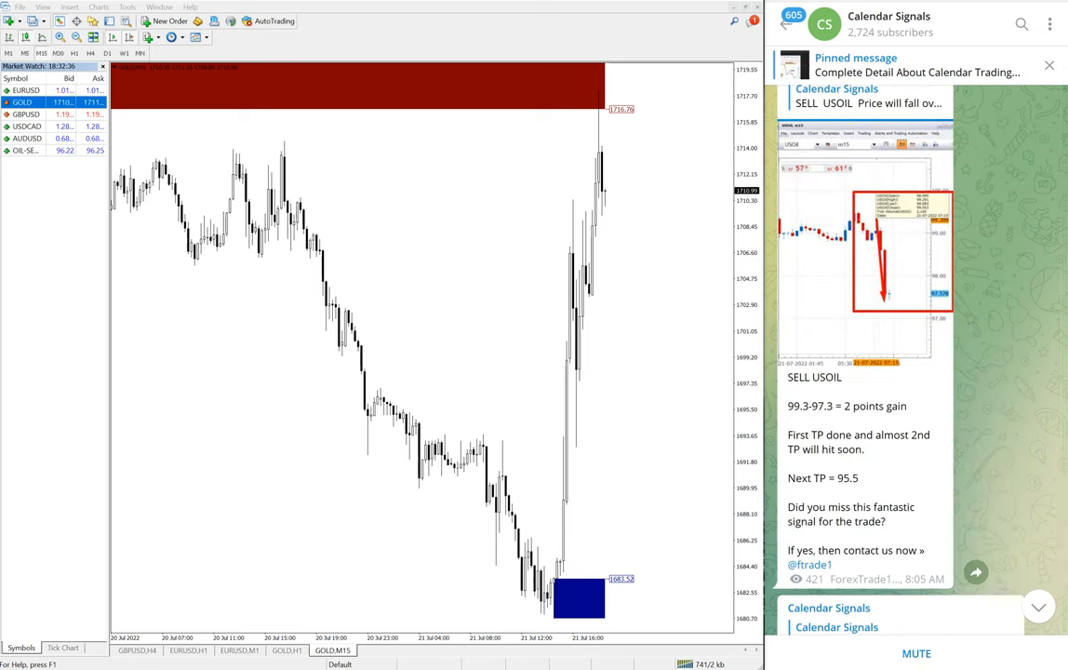
{"action": "scroll", "scroll_direction": "down", "scroll_amount": 3}
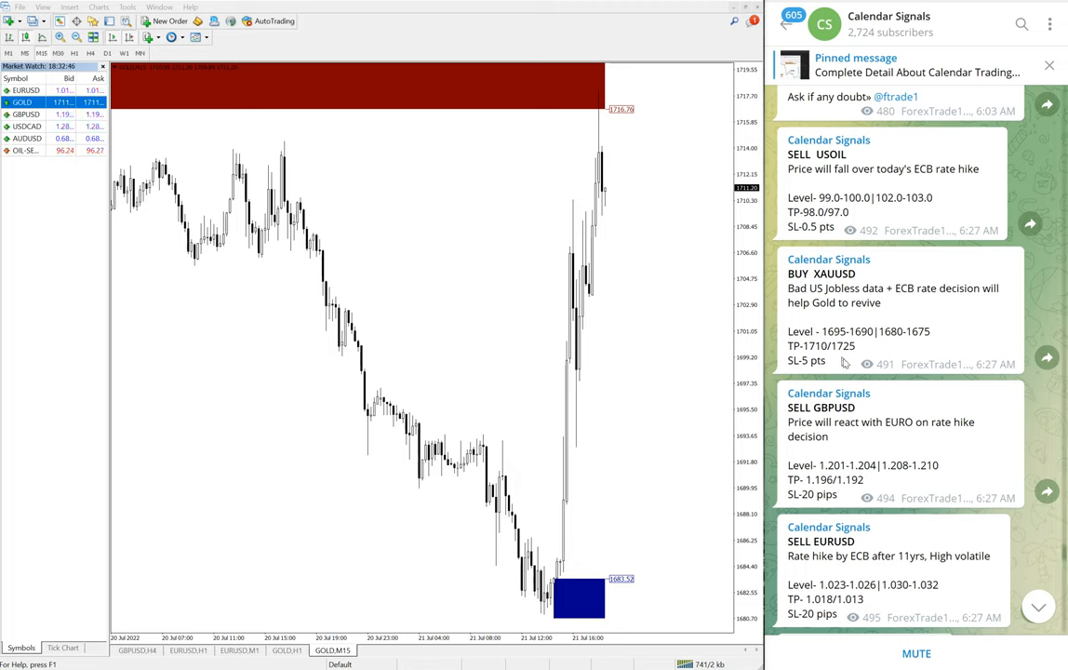
{"action": "scroll", "scroll_direction": "down", "scroll_amount": 3}
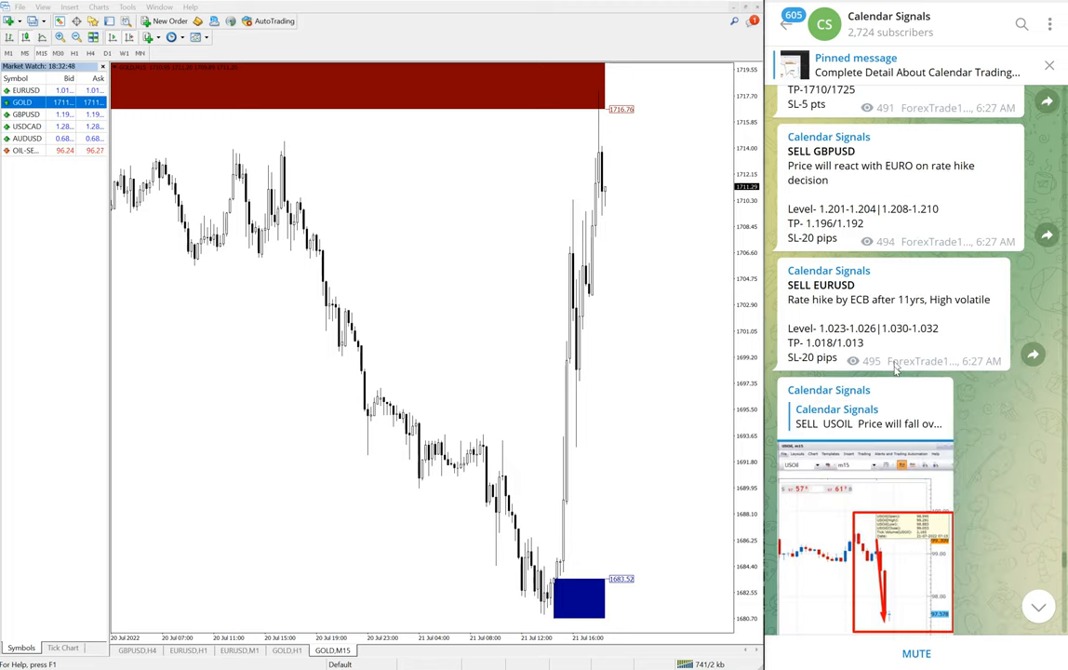
{"action": "scroll", "scroll_direction": "down", "scroll_amount": 3}
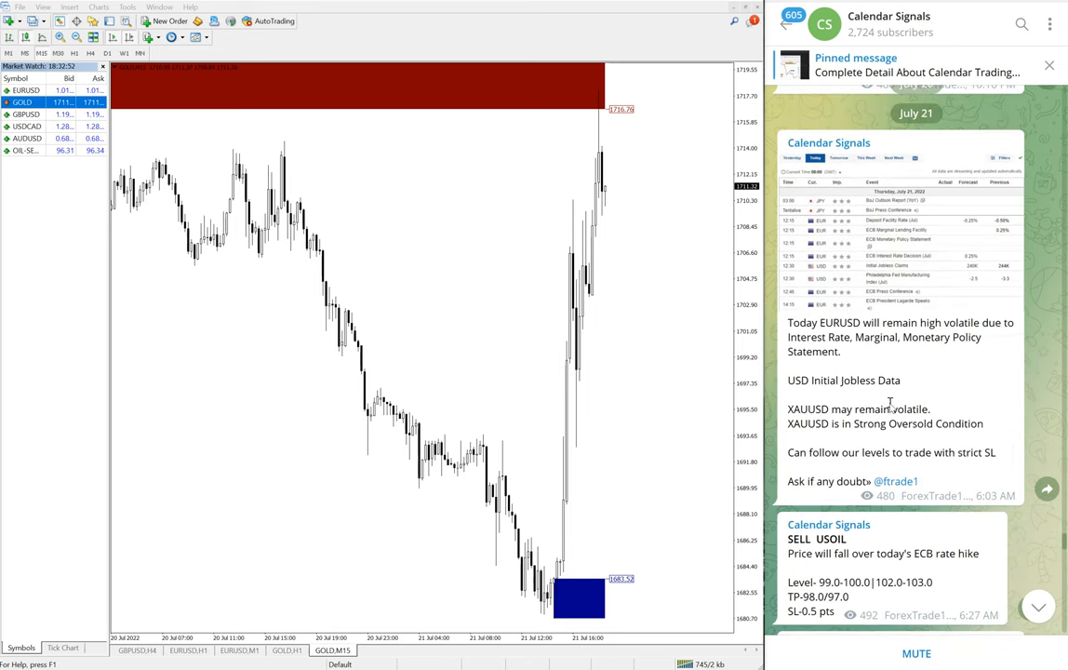
{"action": "scroll", "scroll_direction": "down", "scroll_amount": 3}
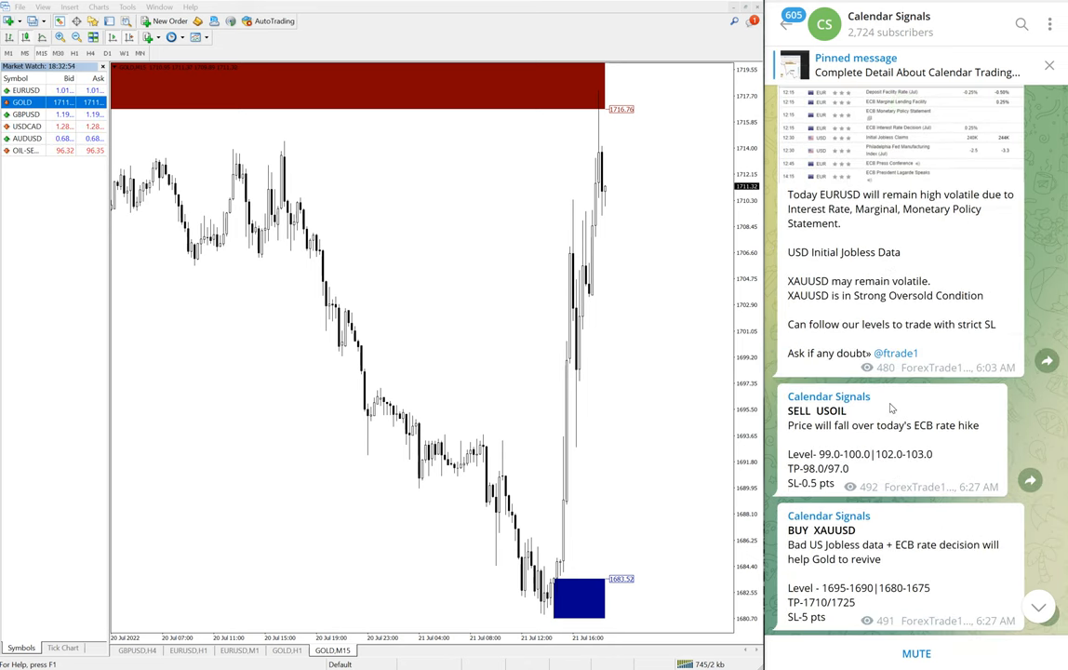